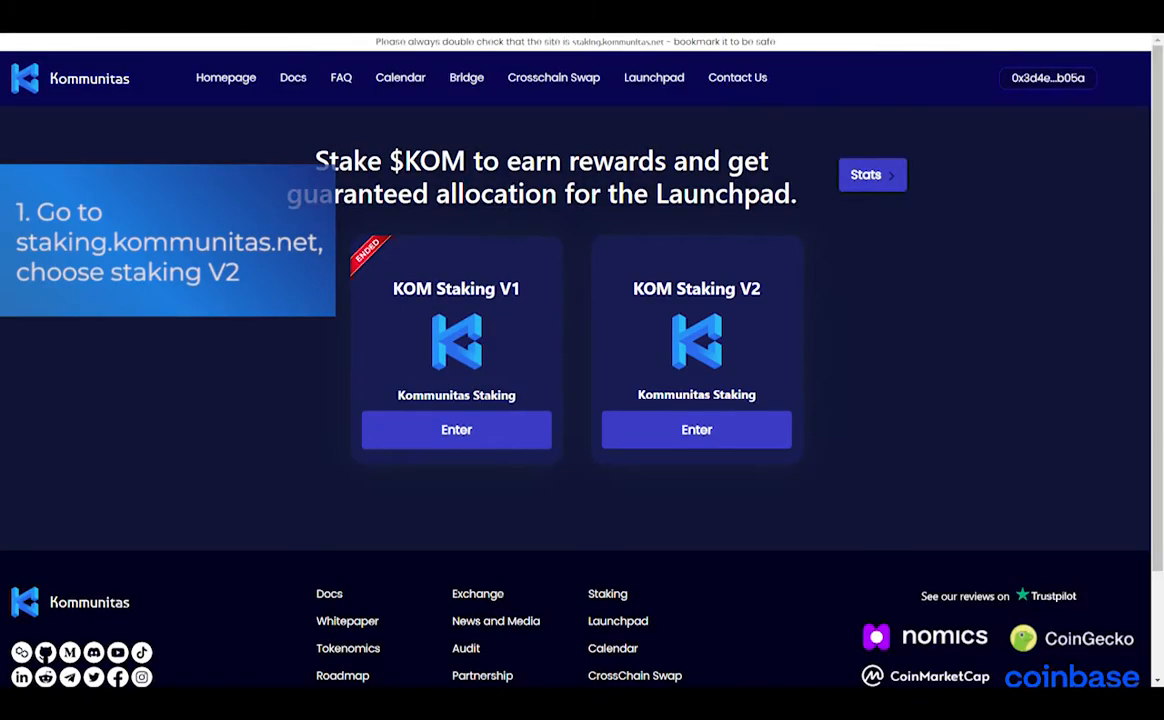
- Enter the KOM Staking V2 pool to choose a duration and amount
{"action": "left_click", "coordinate": [696, 429]}
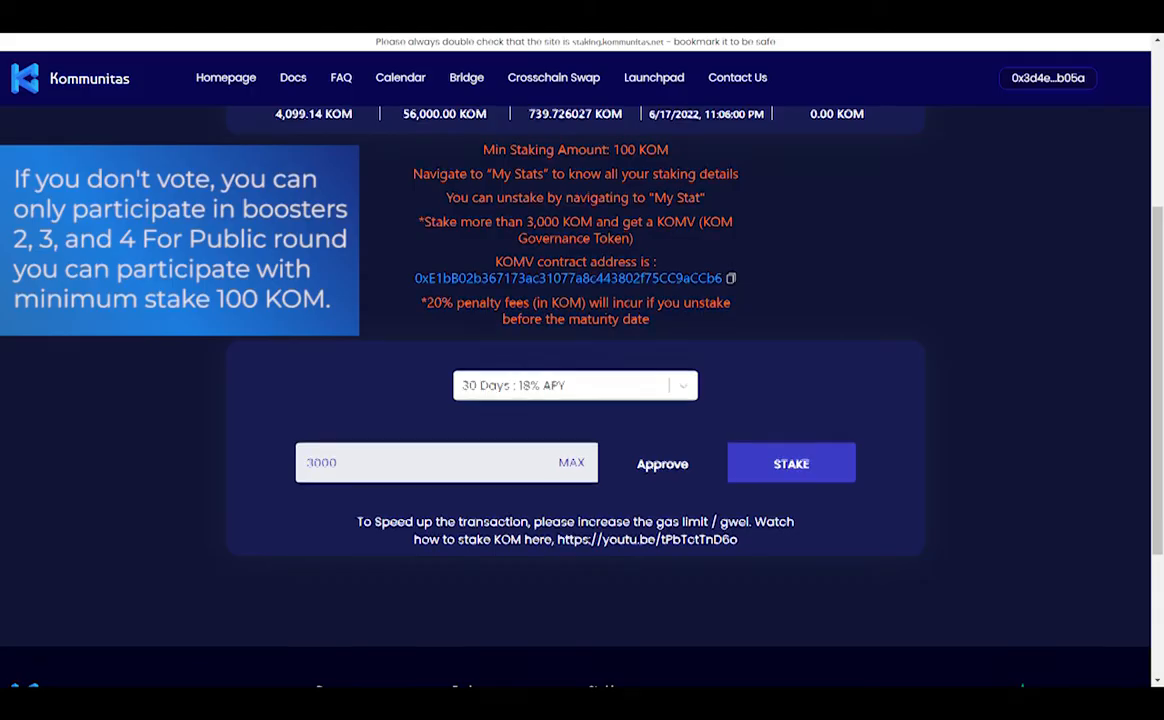
- Enter a stake amount of 100 KOM on the V2 staking form
{"action": "type", "text": "100"}
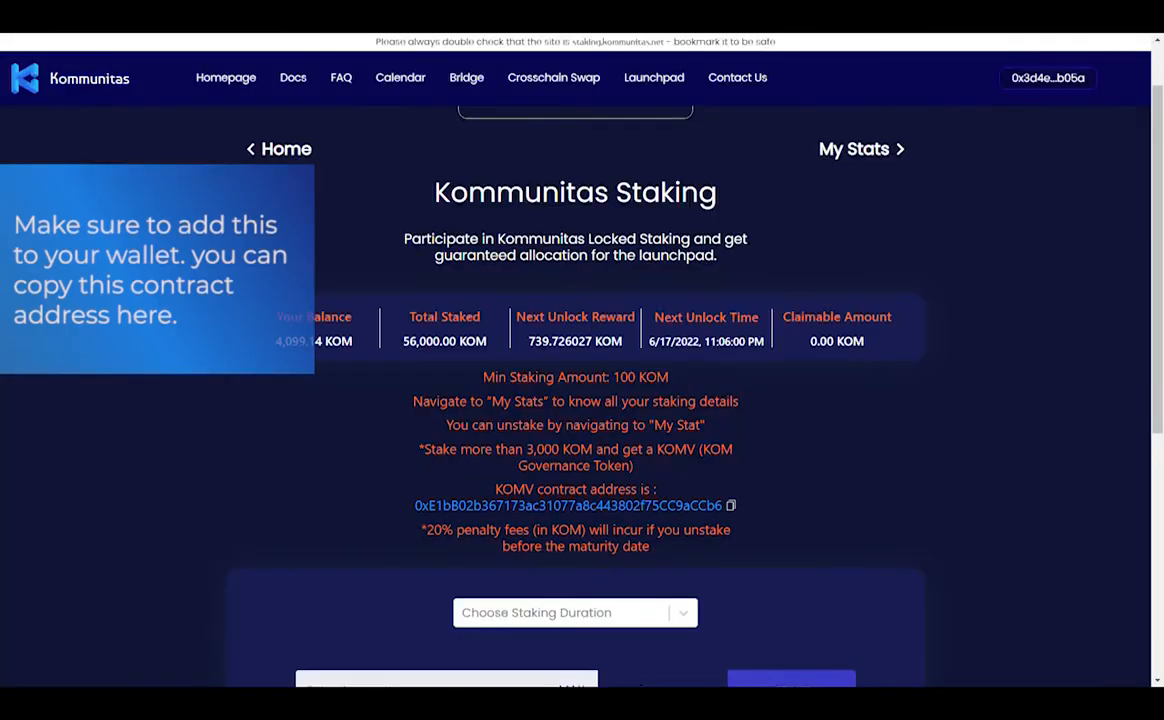
- Import KOMV into MetaMask as a custom token by its contract address
{"action": "left_click", "coordinate": [1025, 72]}
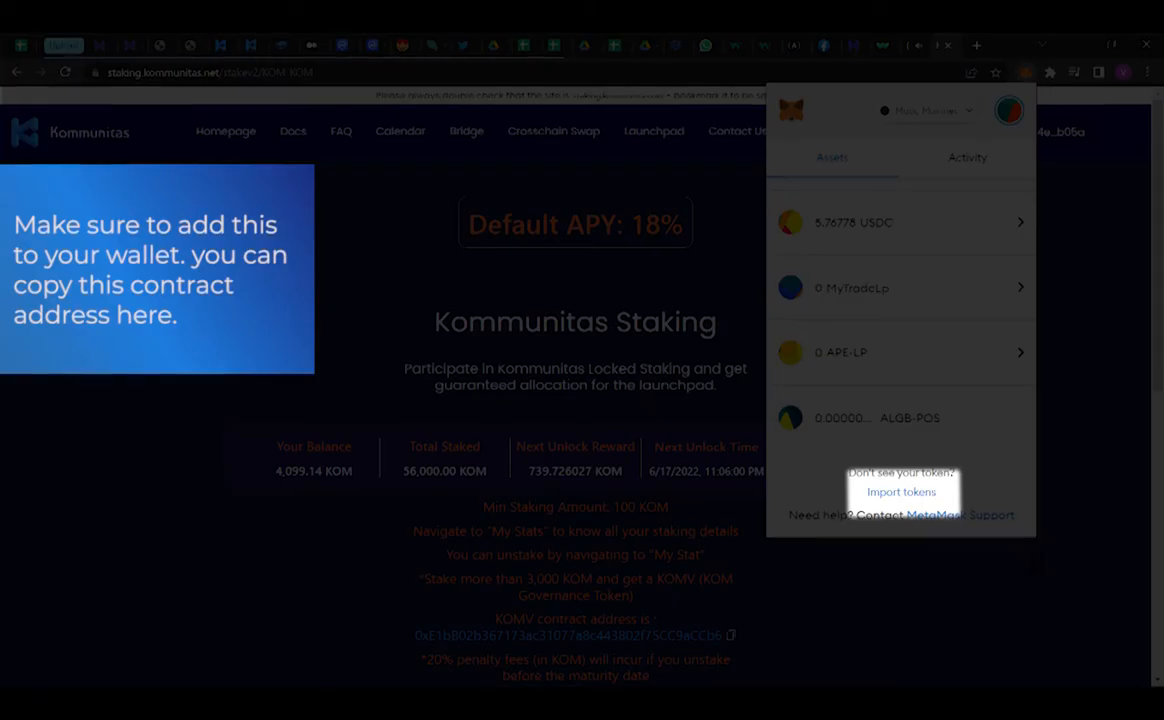
{"action": "left_click", "coordinate": [901, 491]}
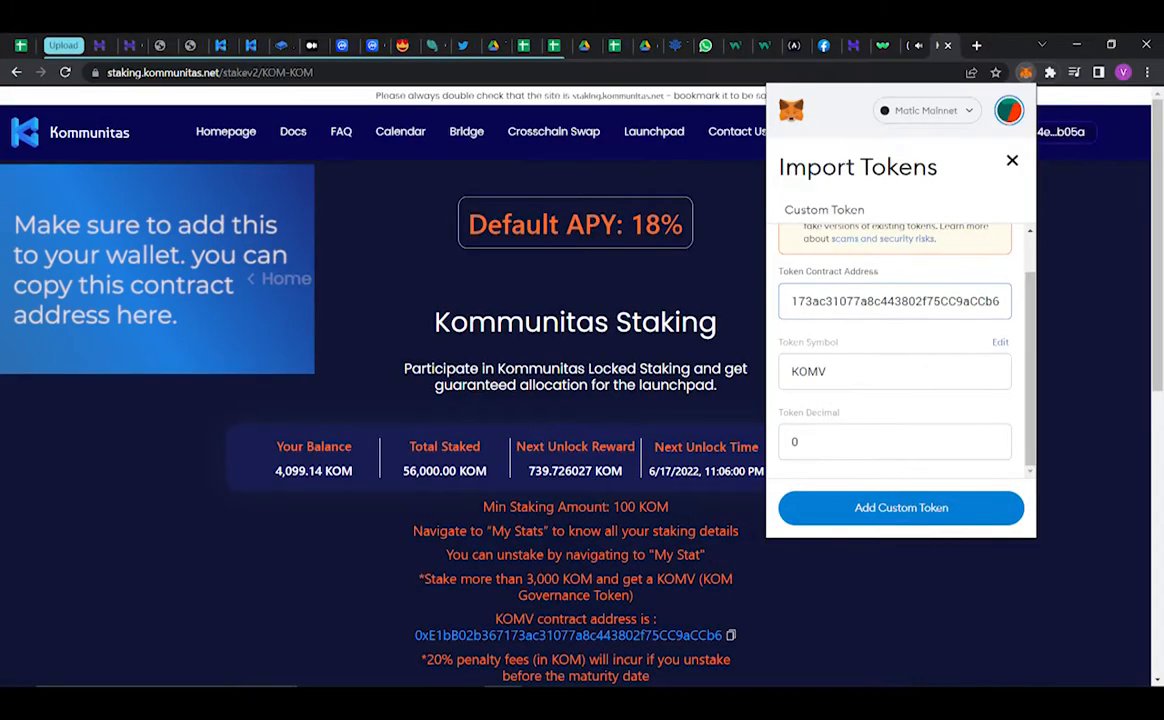
{"action": "left_click", "coordinate": [900, 507]}
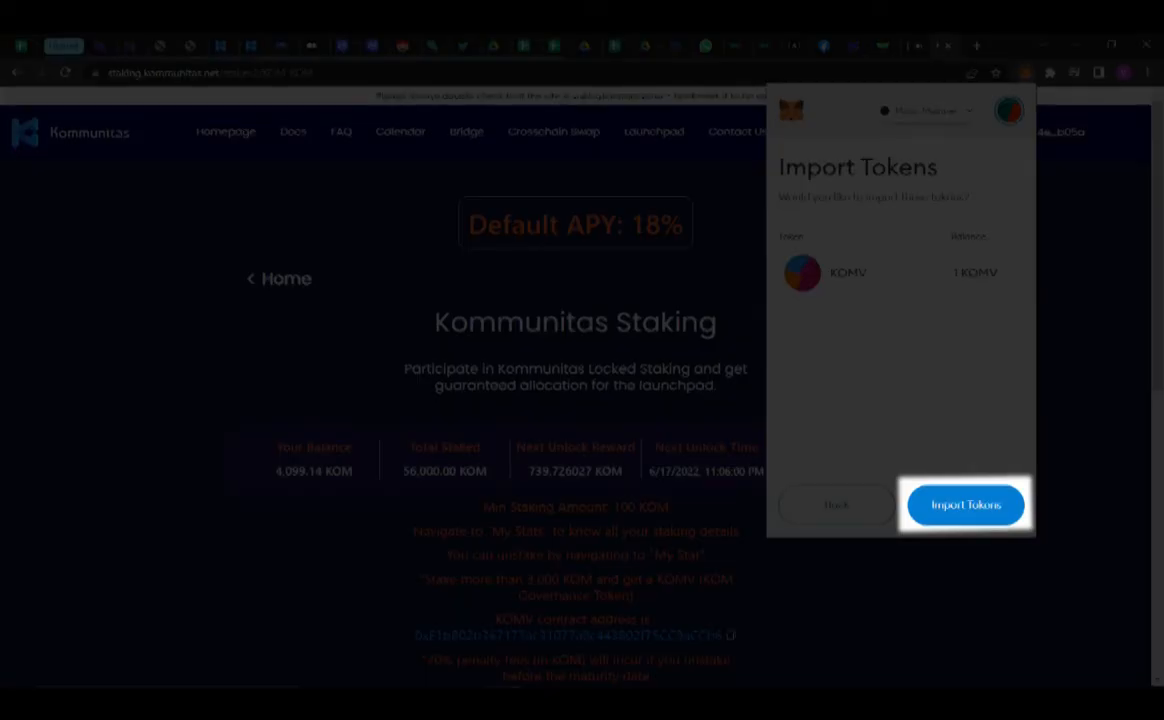
{"action": "left_click", "coordinate": [965, 504]}
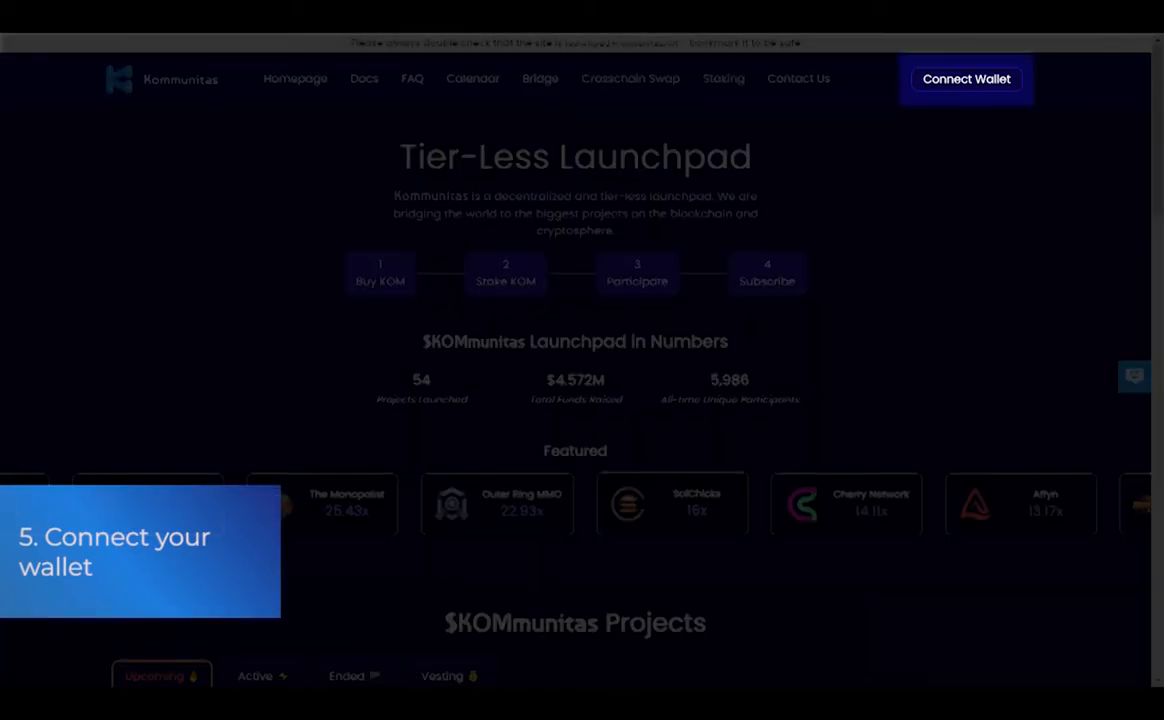
- Connect the wallet to the launchpad and open the upcoming ChainPerk project
{"action": "left_click", "coordinate": [965, 79]}
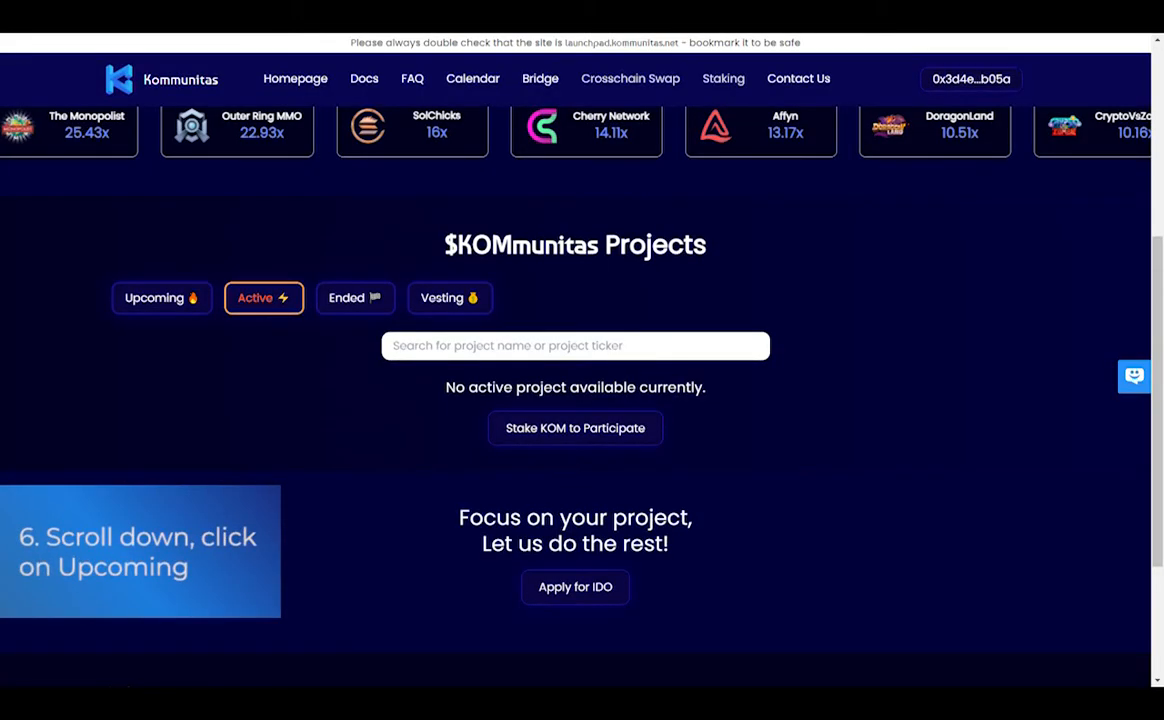
{"action": "left_click", "coordinate": [160, 297]}
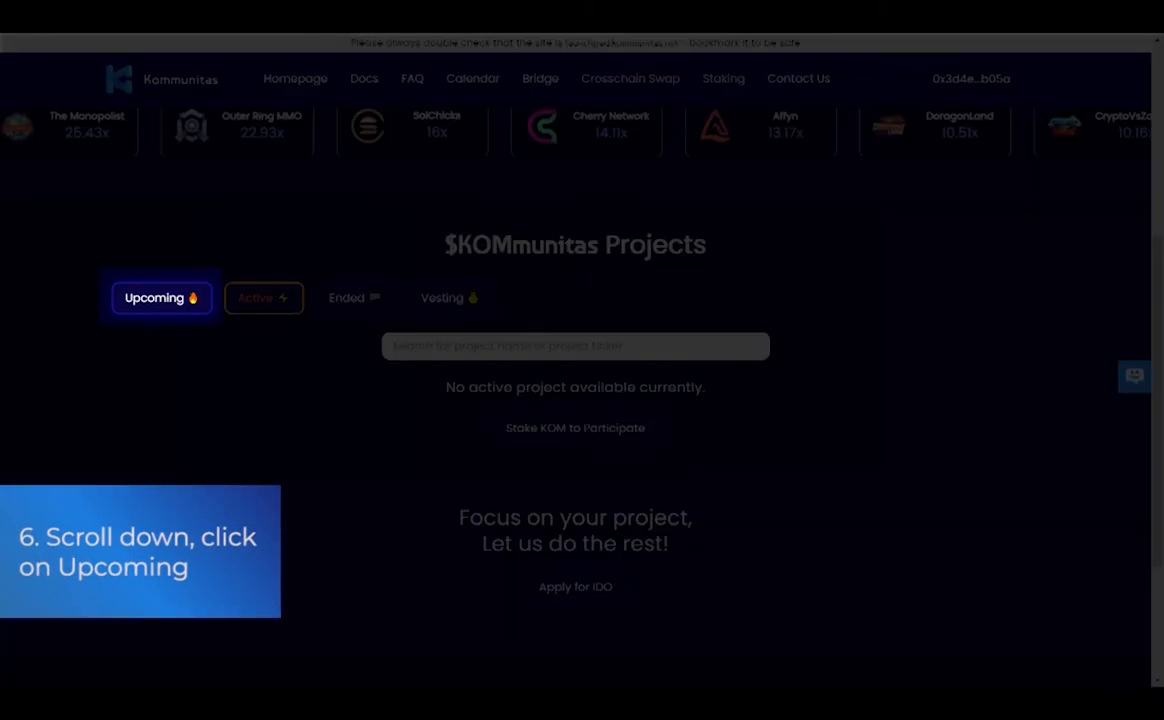
{"action": "left_click", "coordinate": [155, 297]}
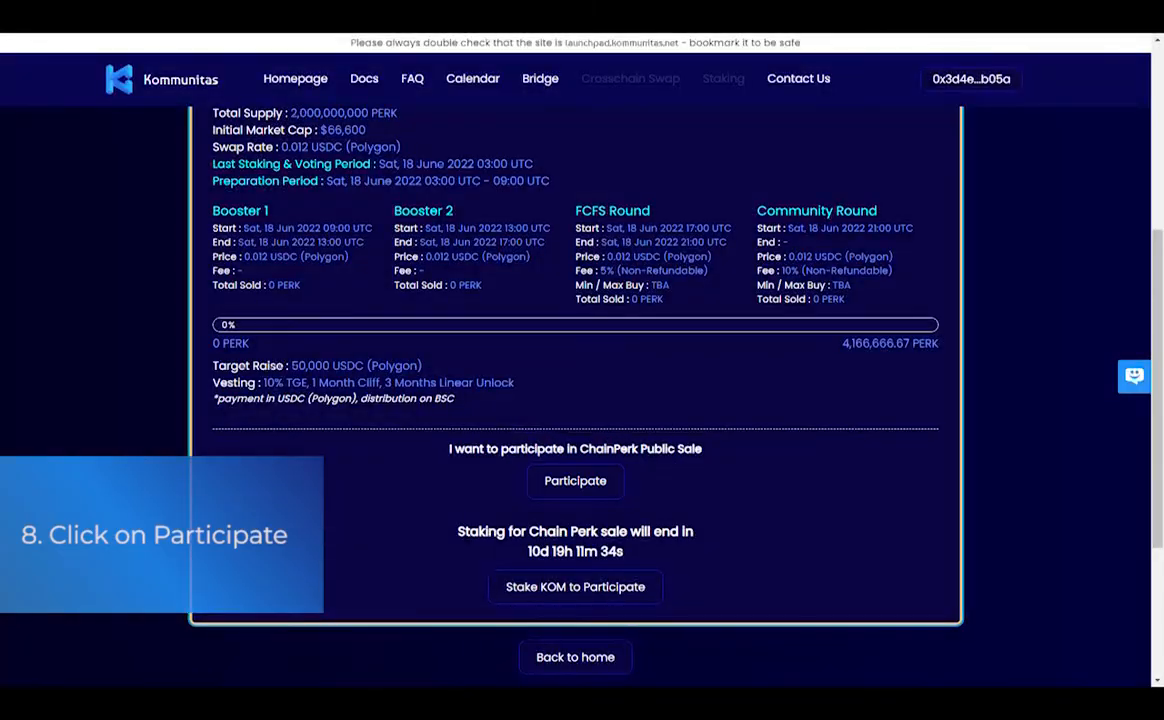
- Participate in the ChainPerk public sale and sign the MetaMask vote message
{"action": "left_click", "coordinate": [575, 481]}
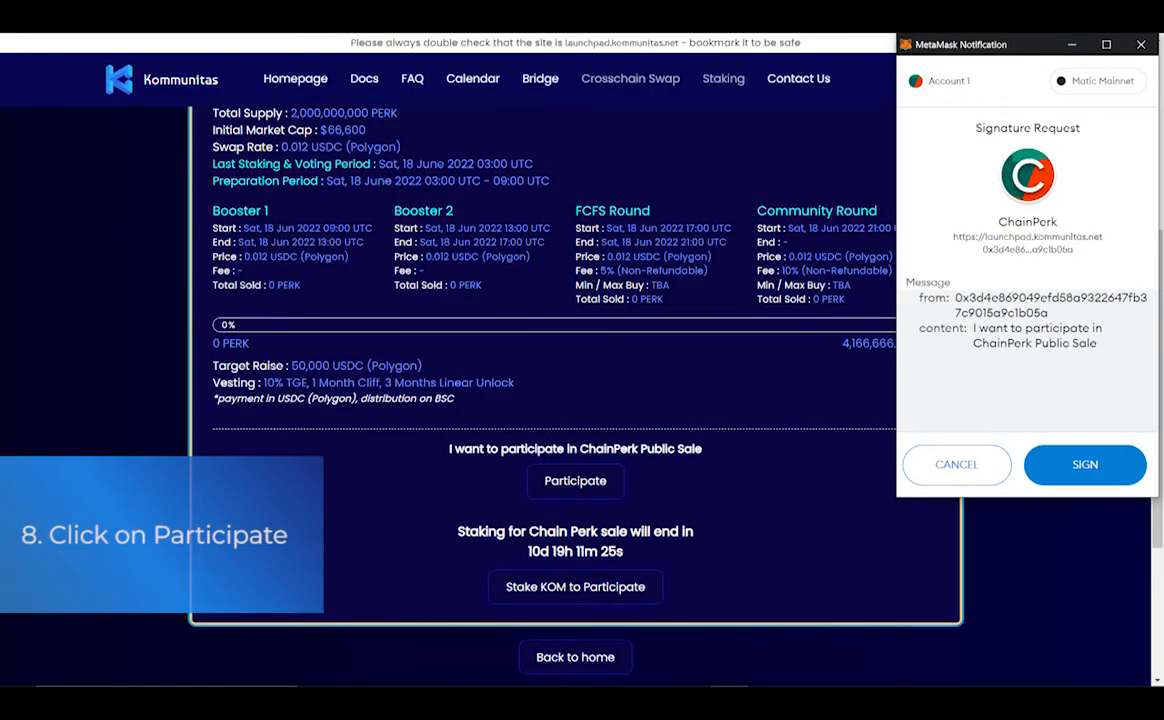
{"action": "left_click", "coordinate": [1085, 464]}
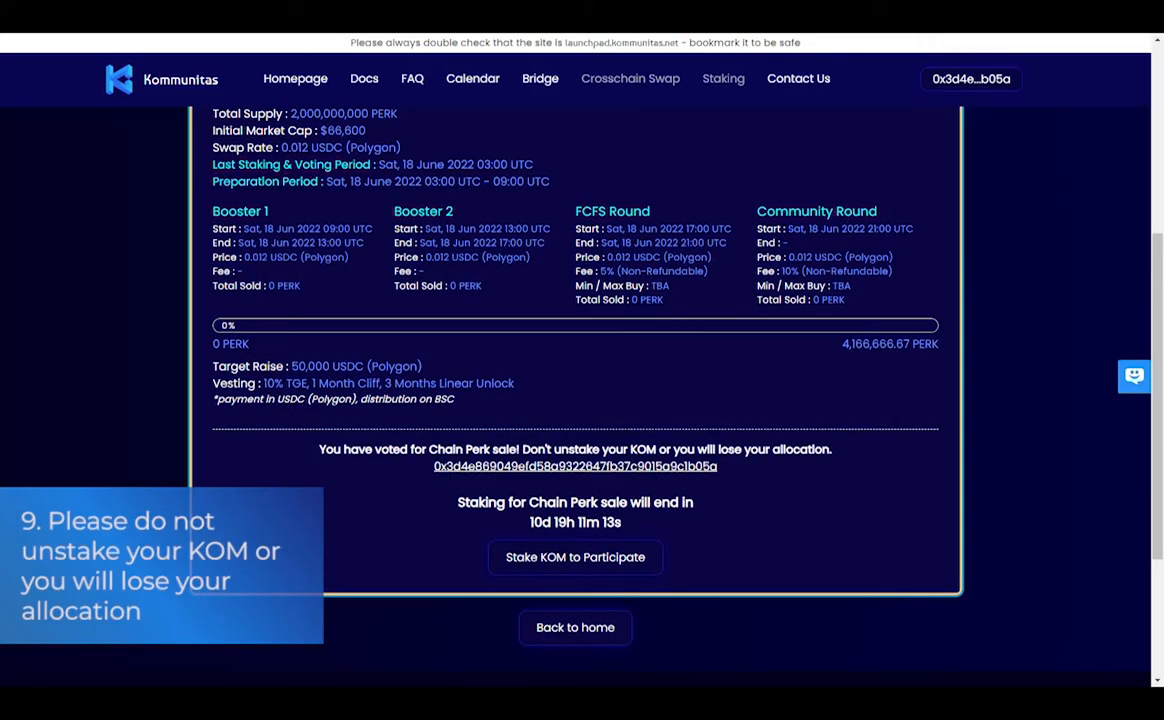